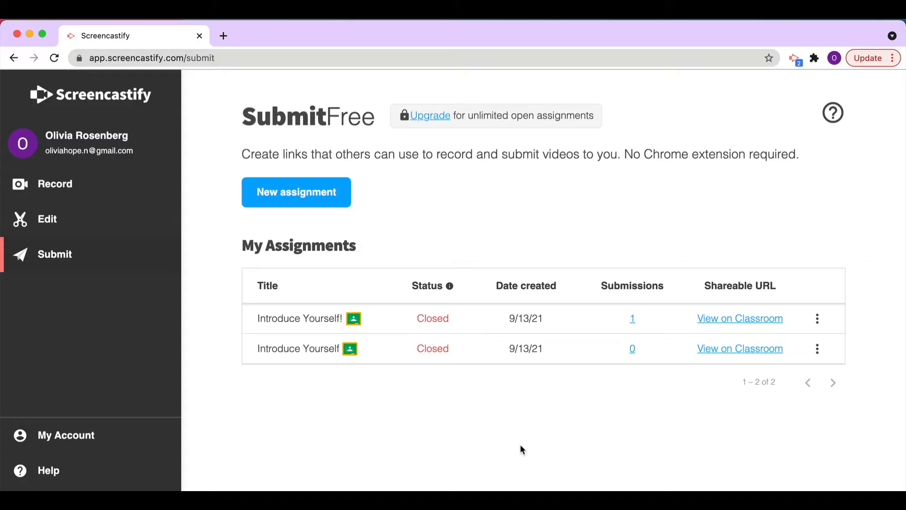
pyautogui.moveTo(528, 419)
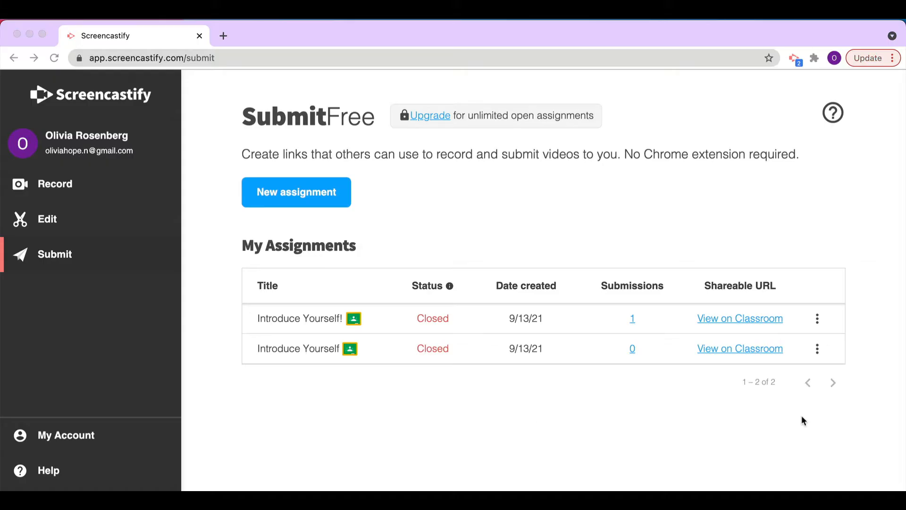
pyautogui.moveTo(302, 203)
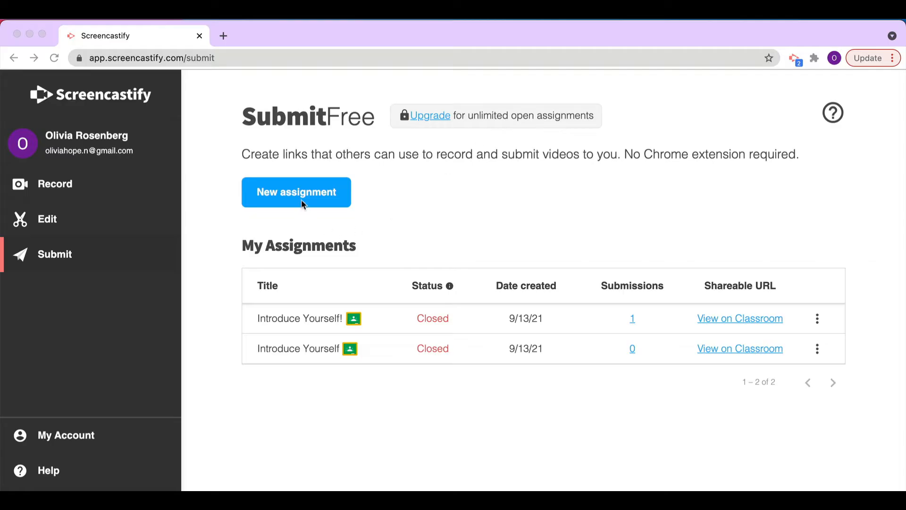
# Step: Start a new Google Classroom assignment with Screen + Webcam recording selected
pyautogui.click(296, 192)
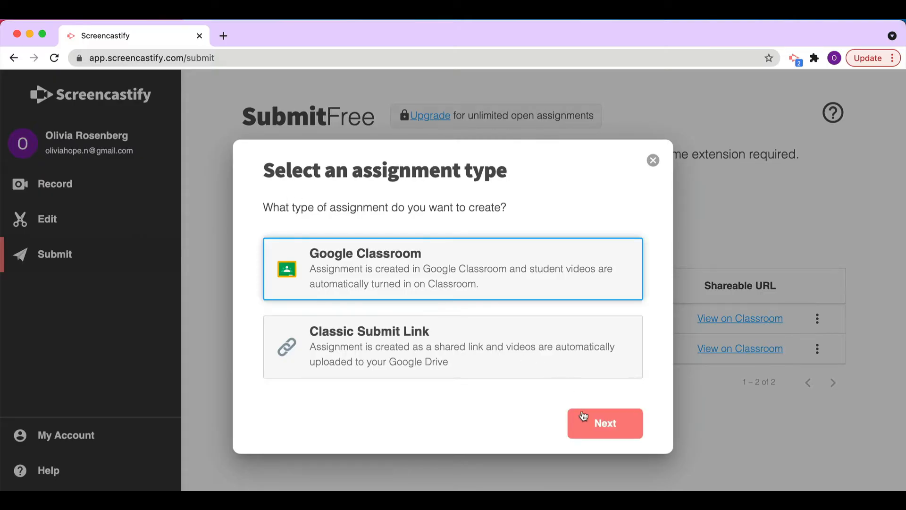
pyautogui.click(604, 423)
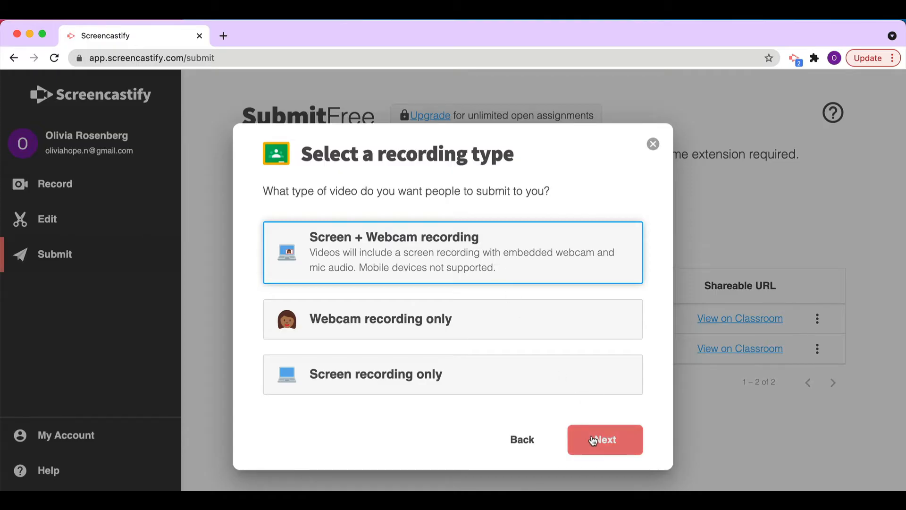
pyautogui.click(604, 439)
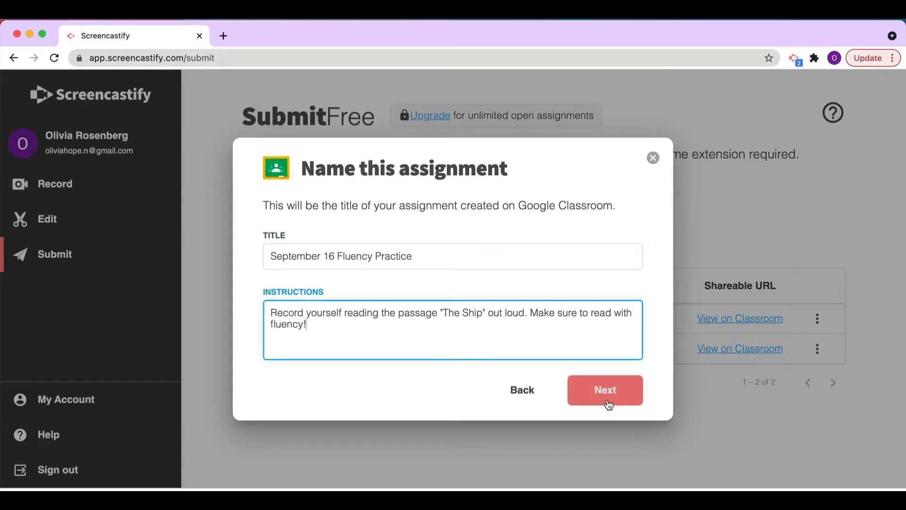
# Step: Assign the September 16 Fluency Practice assignment to Screencastify 101 and post it immediately
pyautogui.click(604, 389)
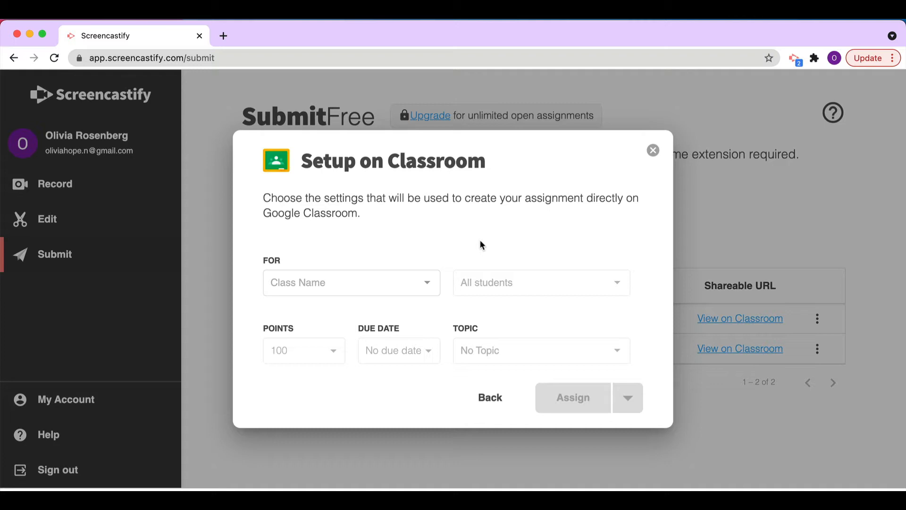
pyautogui.click(350, 282)
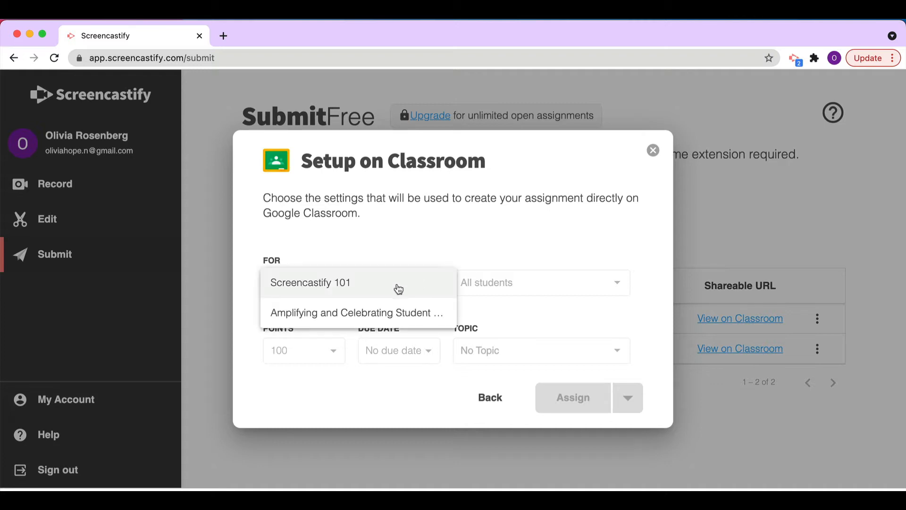
pyautogui.click(310, 283)
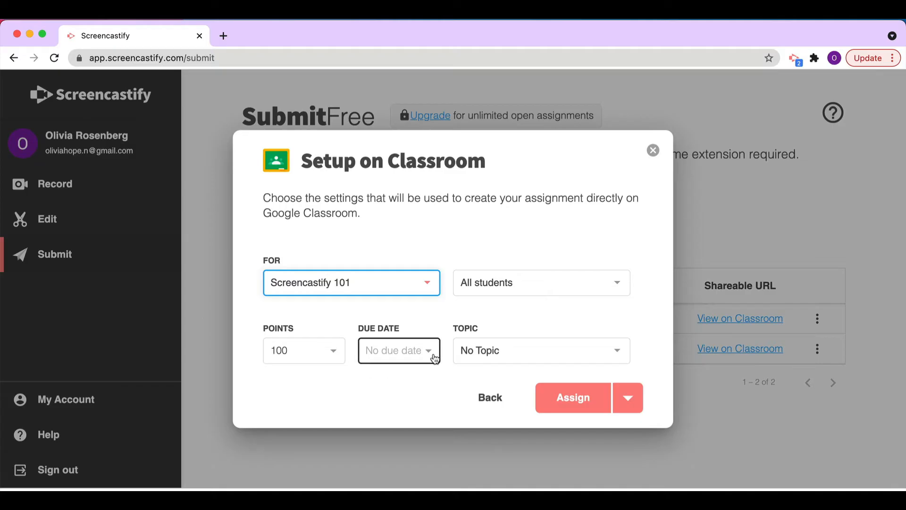
pyautogui.moveTo(549, 351)
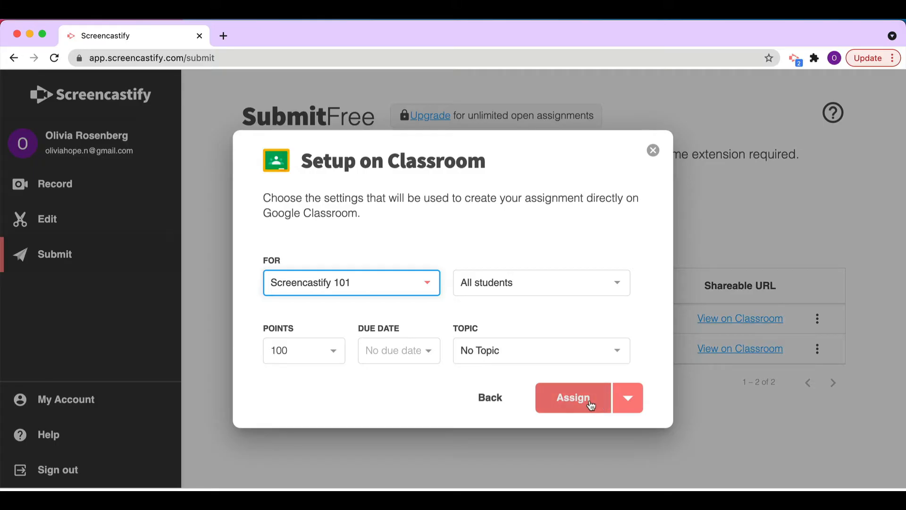
pyautogui.click(628, 398)
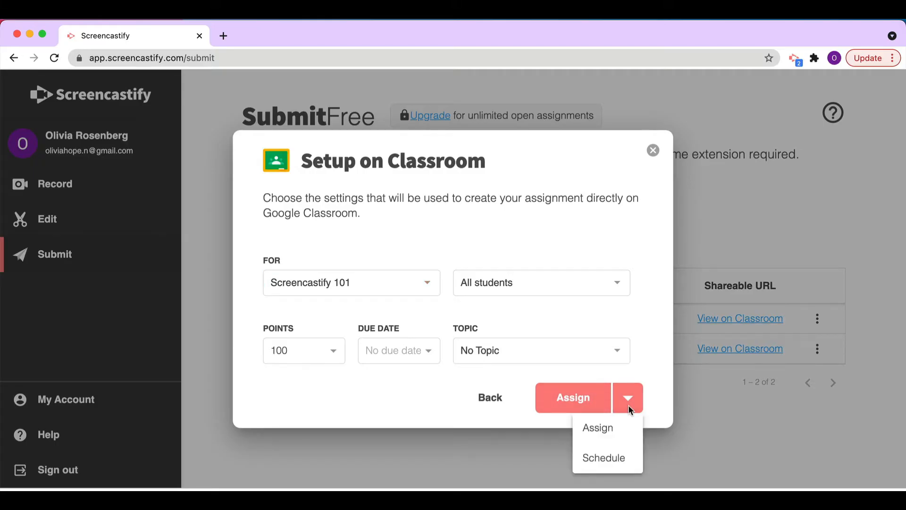
pyautogui.moveTo(651, 373)
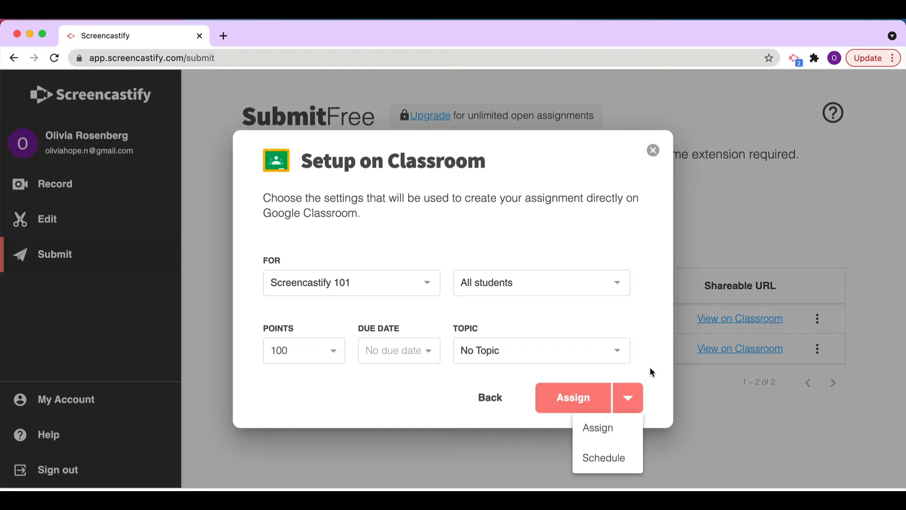
pyautogui.click(573, 397)
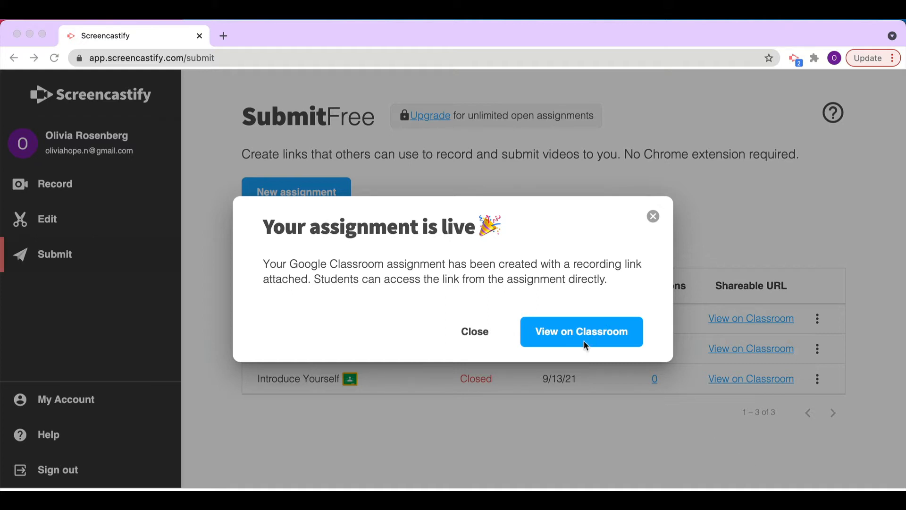
# Step: From Classwork, reach the September 16 Fluency Practice assignment's Screencastify recording link
pyautogui.click(580, 331)
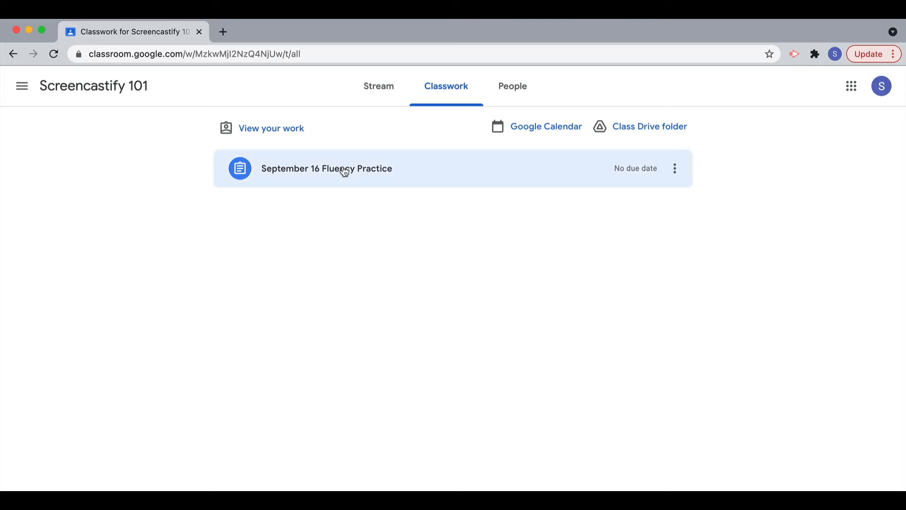
pyautogui.click(326, 168)
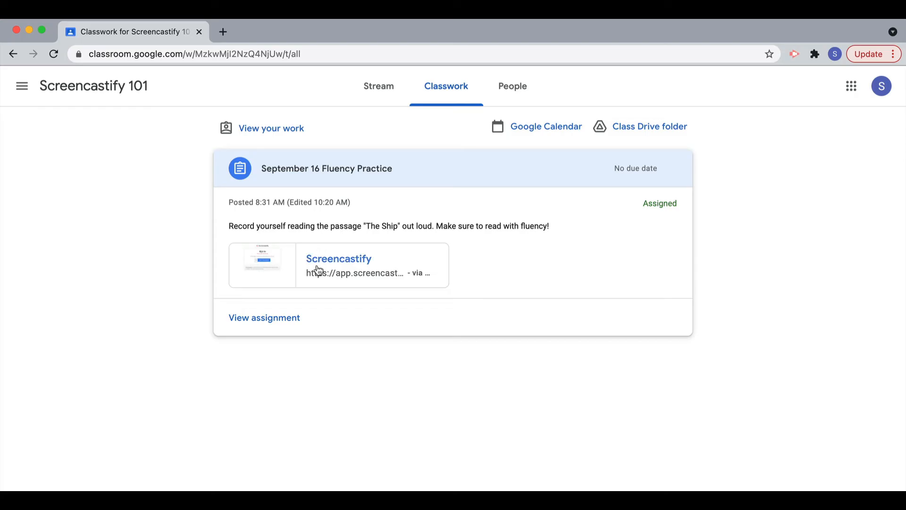
pyautogui.click(338, 258)
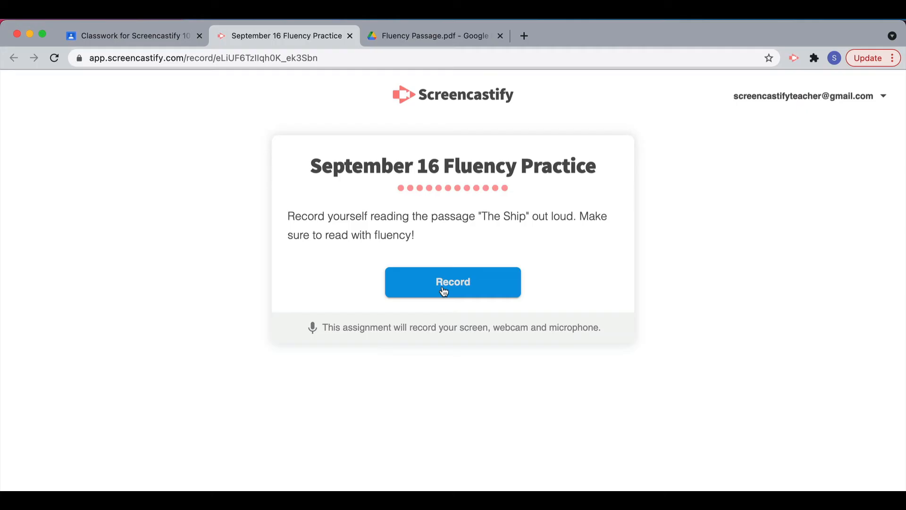
# Step: Record the ship passage reading with full-screen sharing and webcam, then stop the recording
pyautogui.click(452, 282)
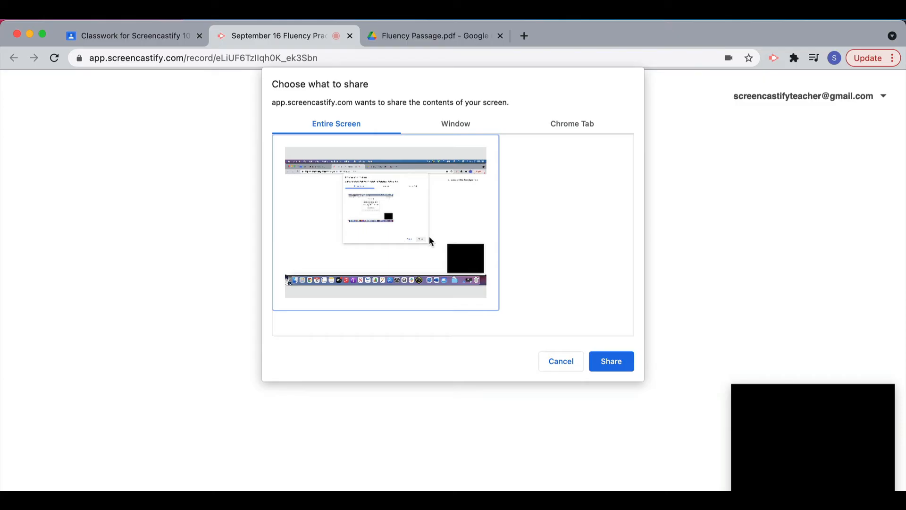
pyautogui.click(610, 361)
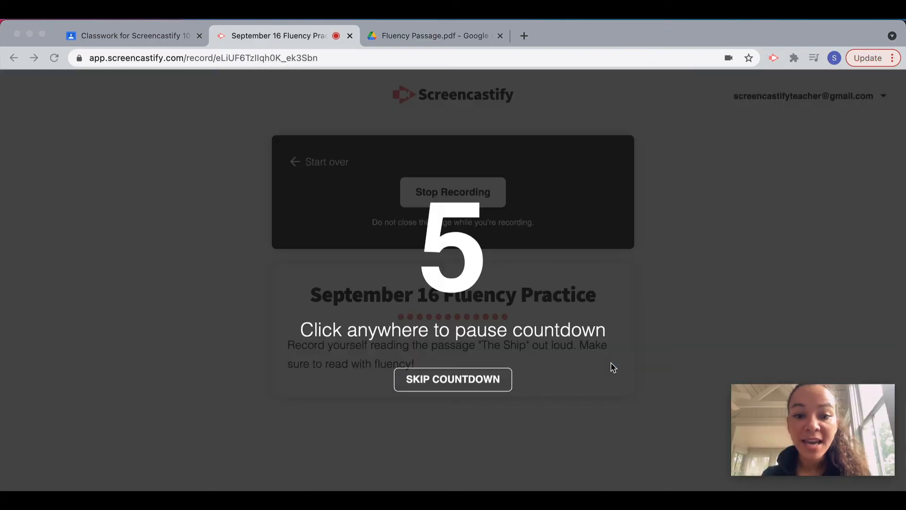
pyautogui.click(433, 35)
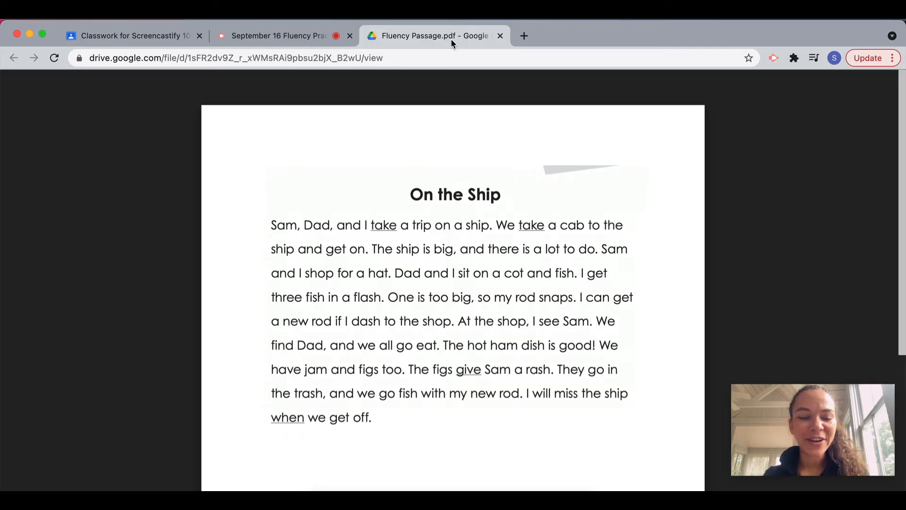
pyautogui.click(278, 35)
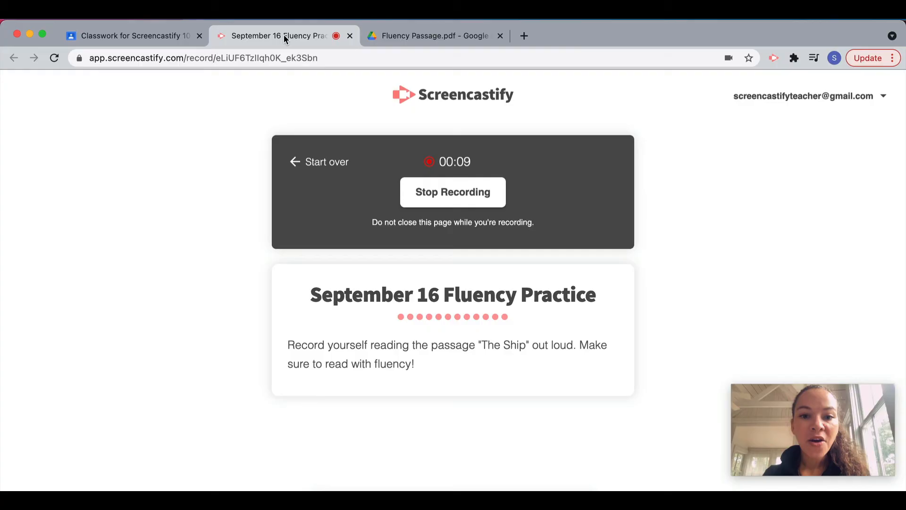
pyautogui.click(452, 192)
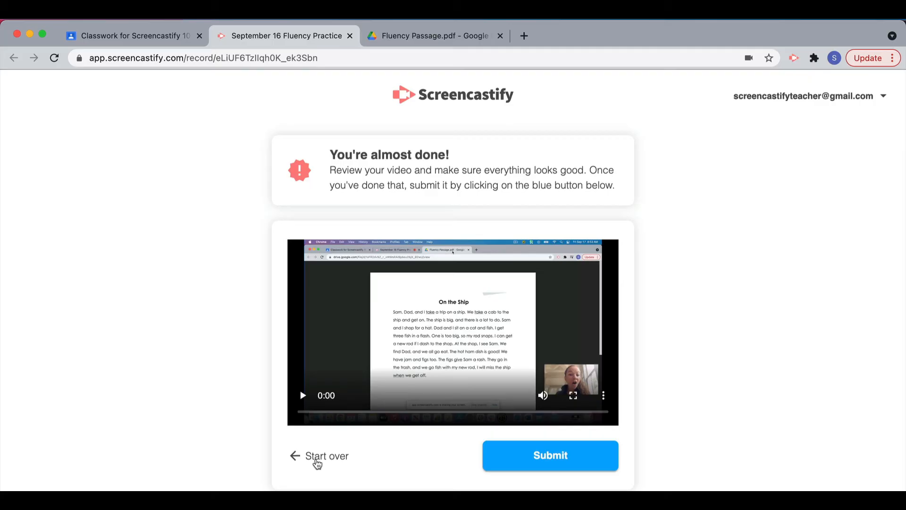
pyautogui.moveTo(316, 463)
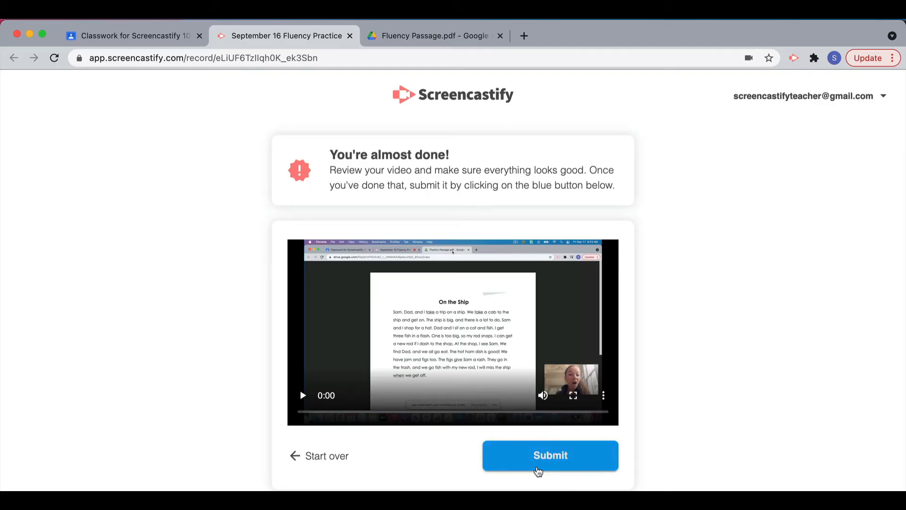
# Step: Submit the reading video and view the turned-in assignment in Google Classroom
pyautogui.click(549, 455)
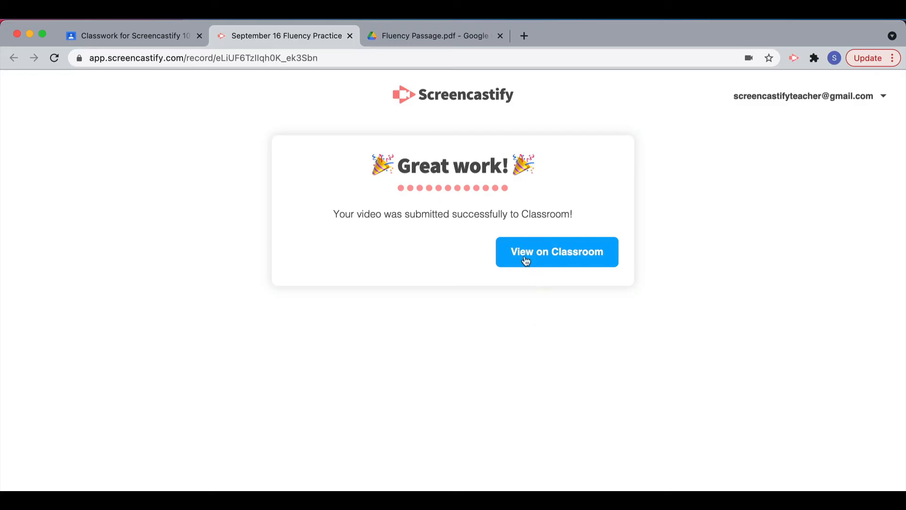
pyautogui.click(556, 251)
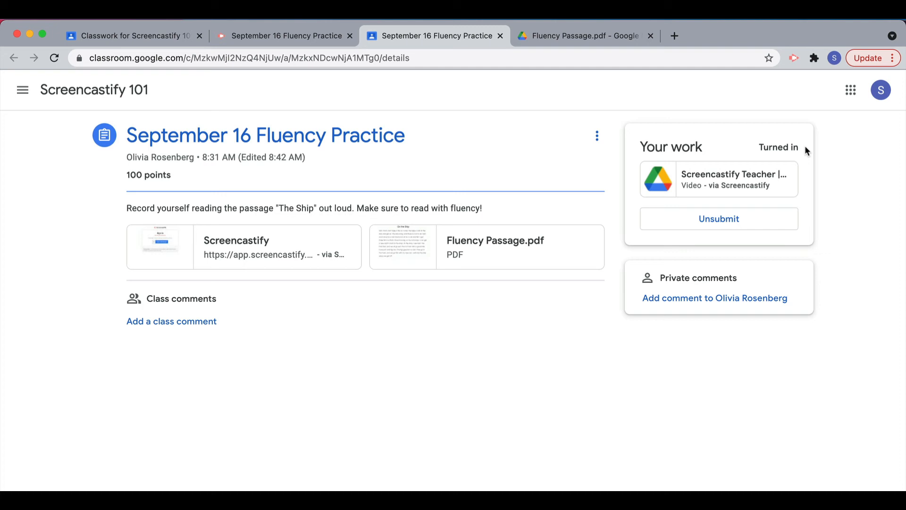
pyautogui.moveTo(664, 101)
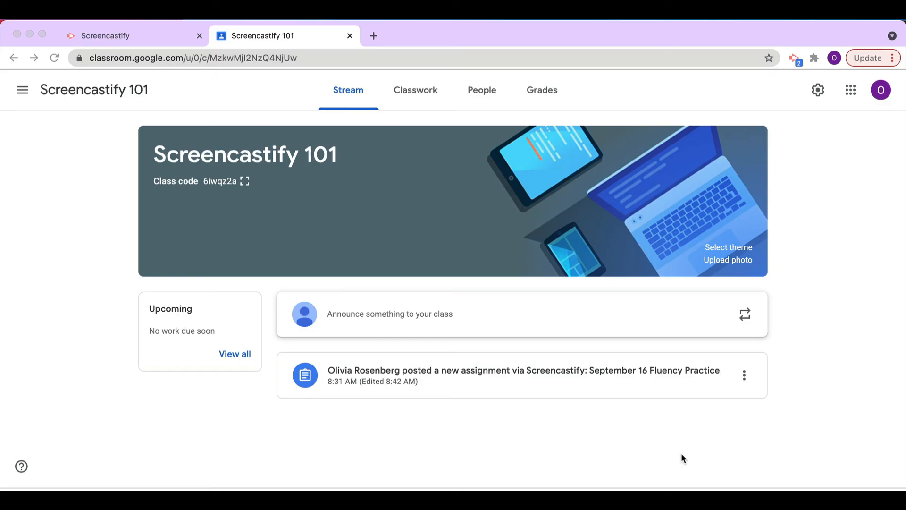
pyautogui.moveTo(511, 263)
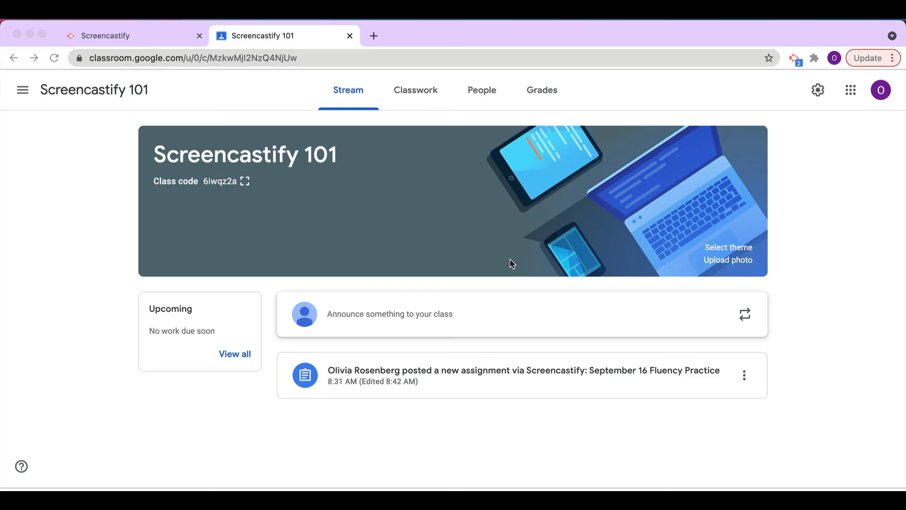
# Step: From Classwork, reach the turned-in student video for September 16 Fluency Practice
pyautogui.click(415, 89)
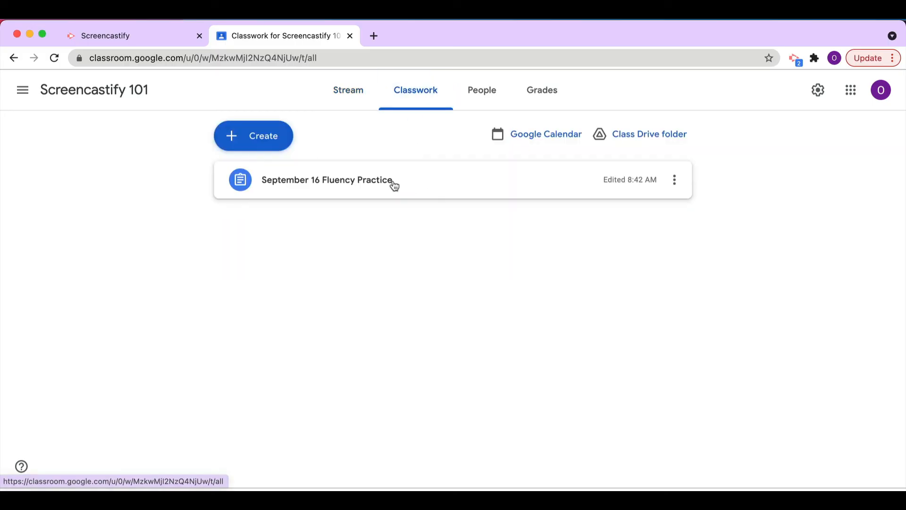
pyautogui.click(328, 179)
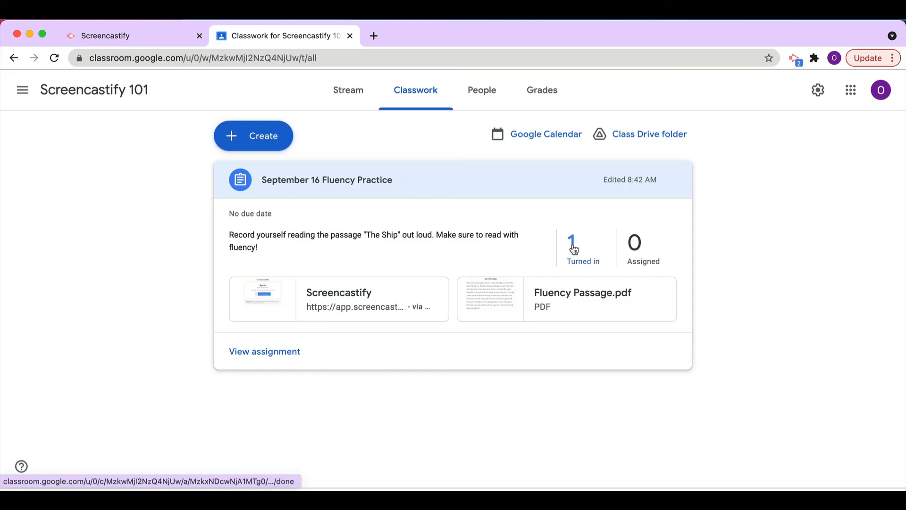
pyautogui.click(572, 240)
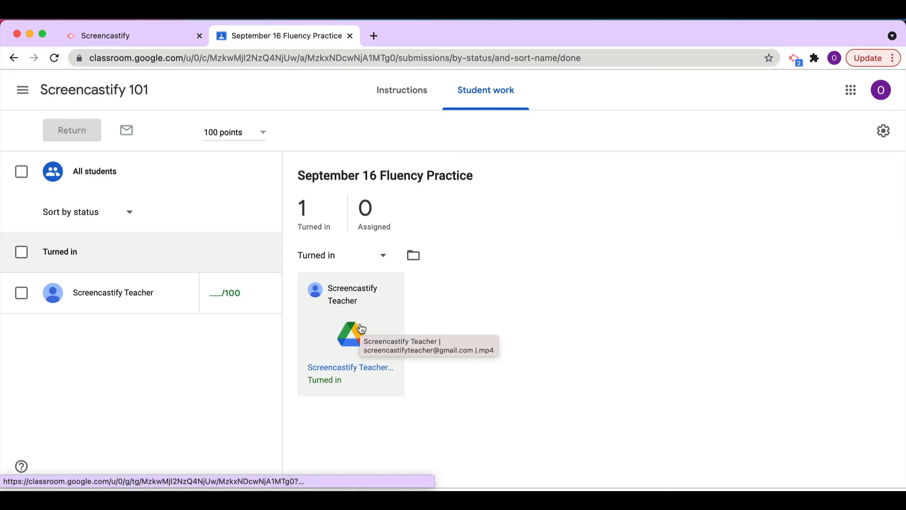
pyautogui.click(351, 334)
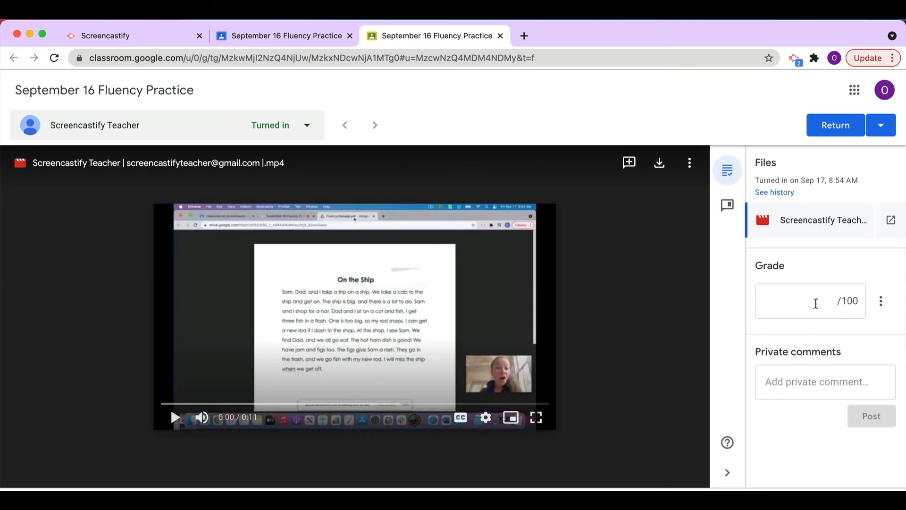
pyautogui.moveTo(801, 382)
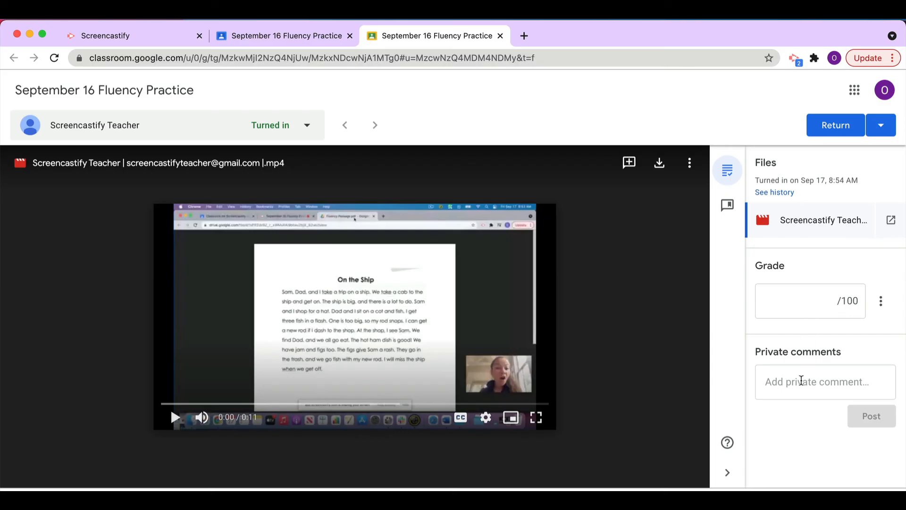
# Step: Start a private comment and a video comment on the student's reading submission
pyautogui.click(825, 381)
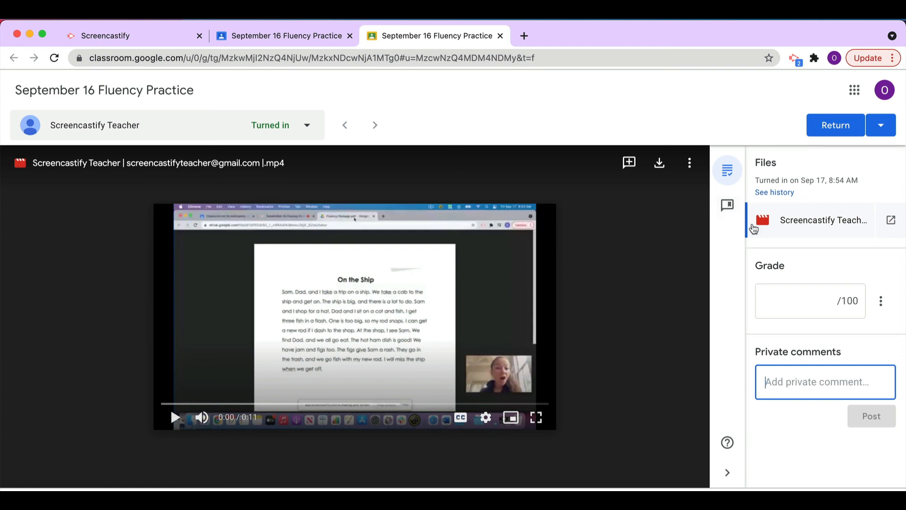
pyautogui.moveTo(726, 205)
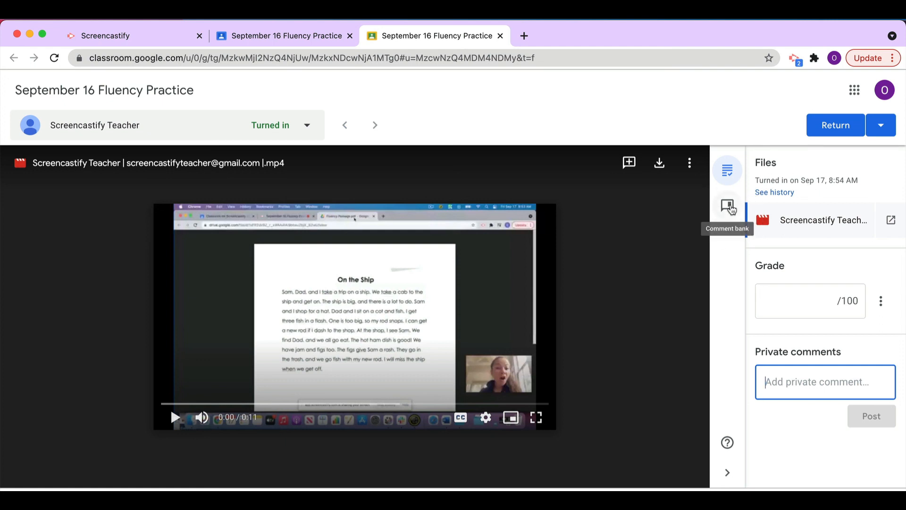
pyautogui.moveTo(628, 163)
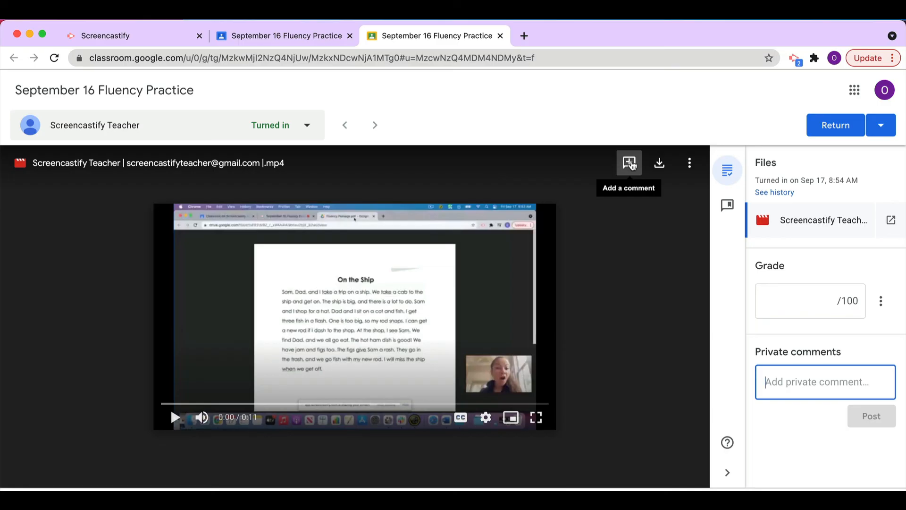
pyautogui.click(629, 162)
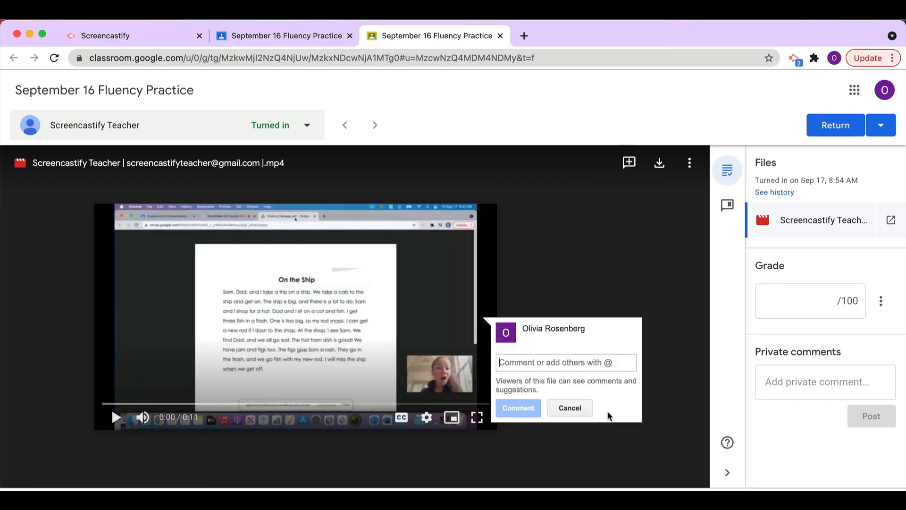
pyautogui.moveTo(740, 374)
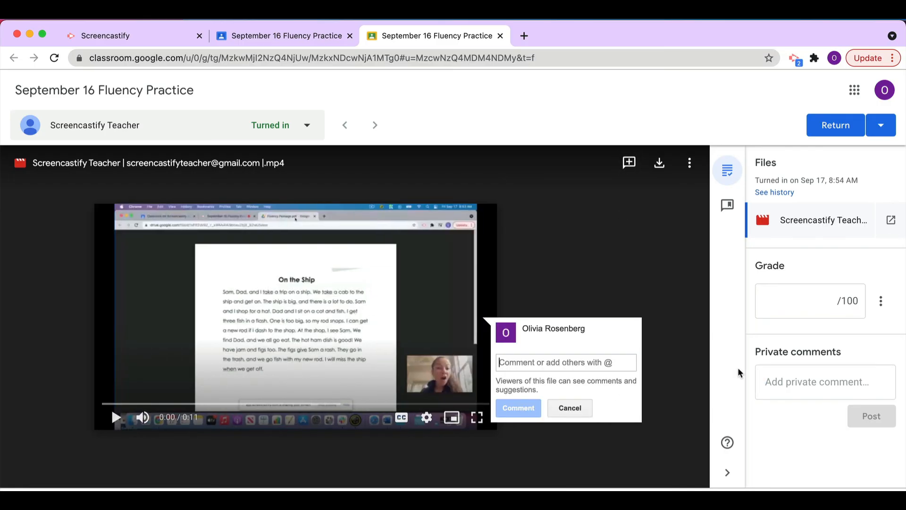